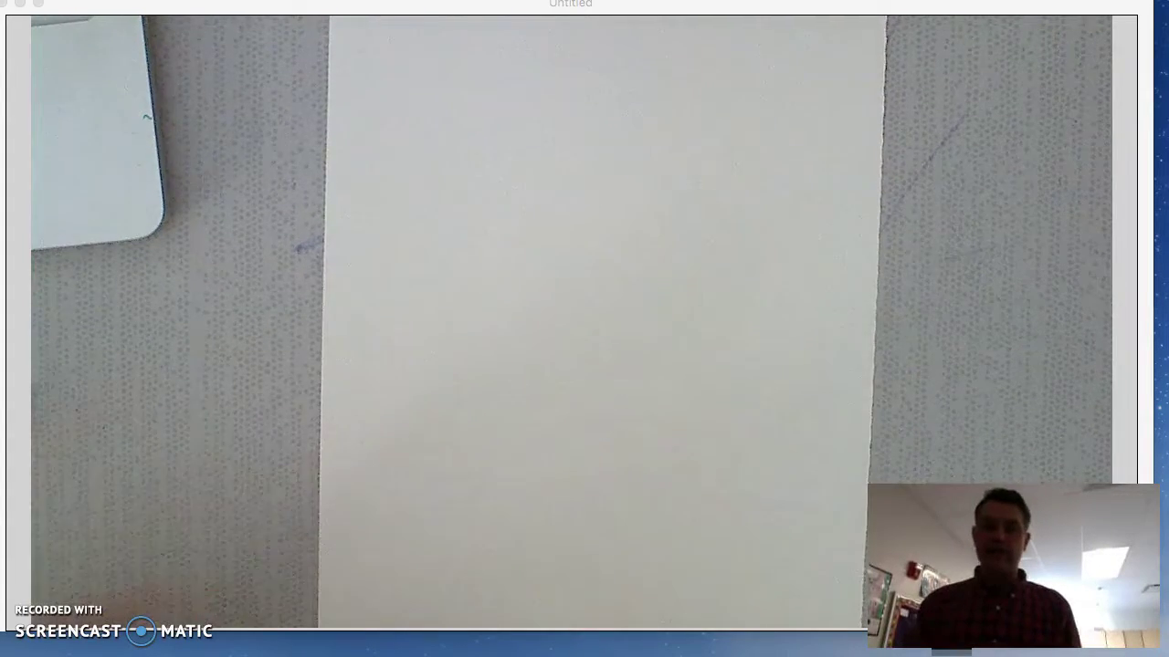
{"action": "left_click", "coordinate": [680, 559]}
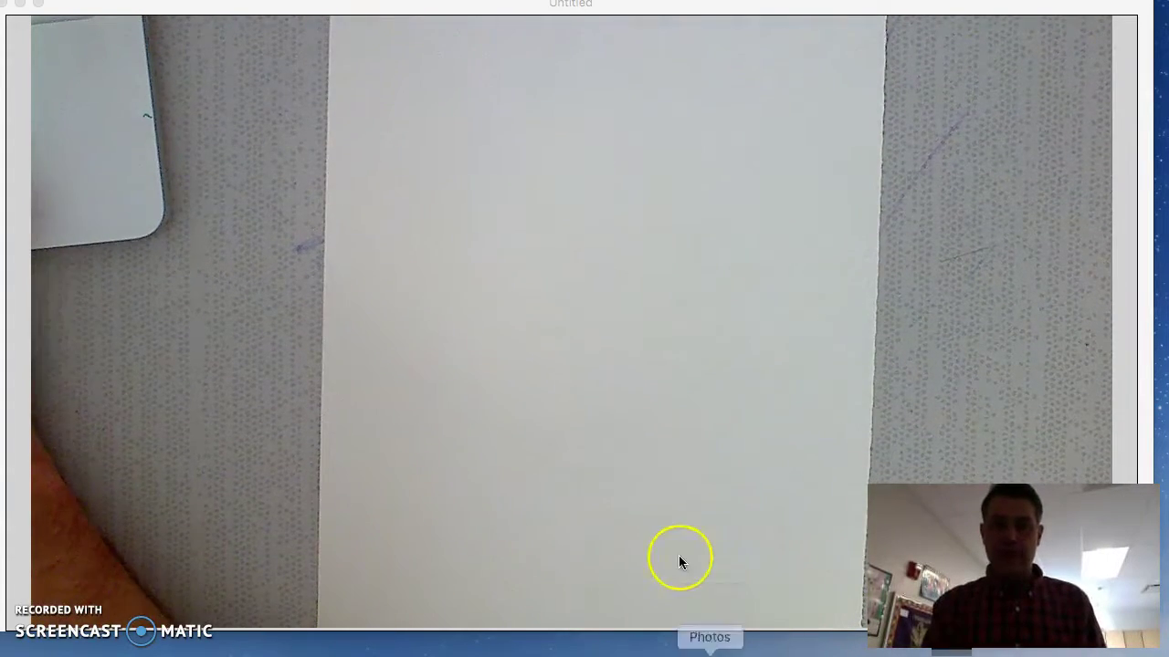